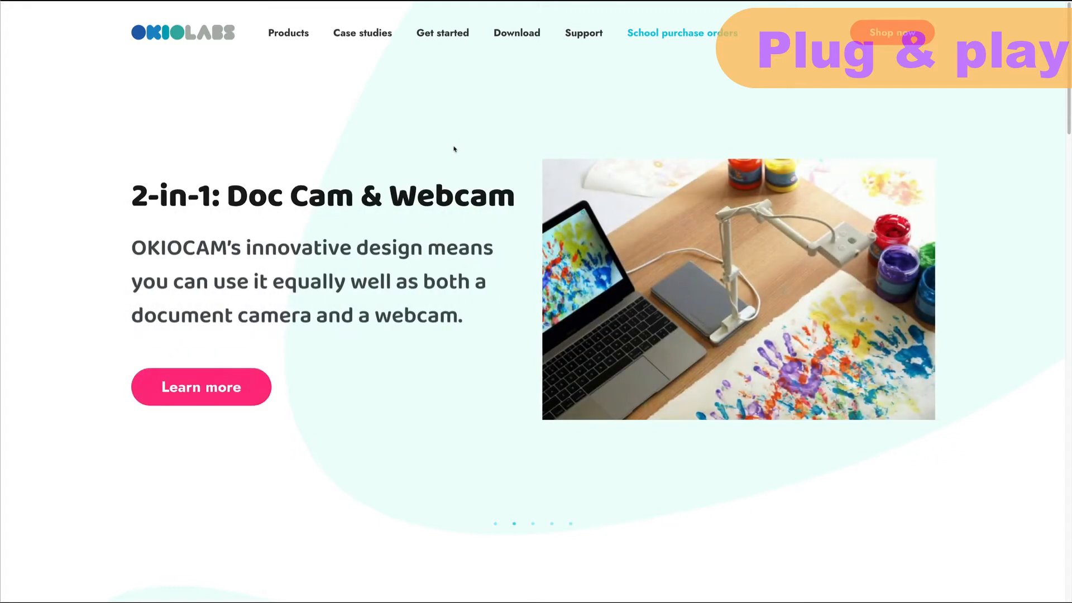
mouse_move(517, 32)
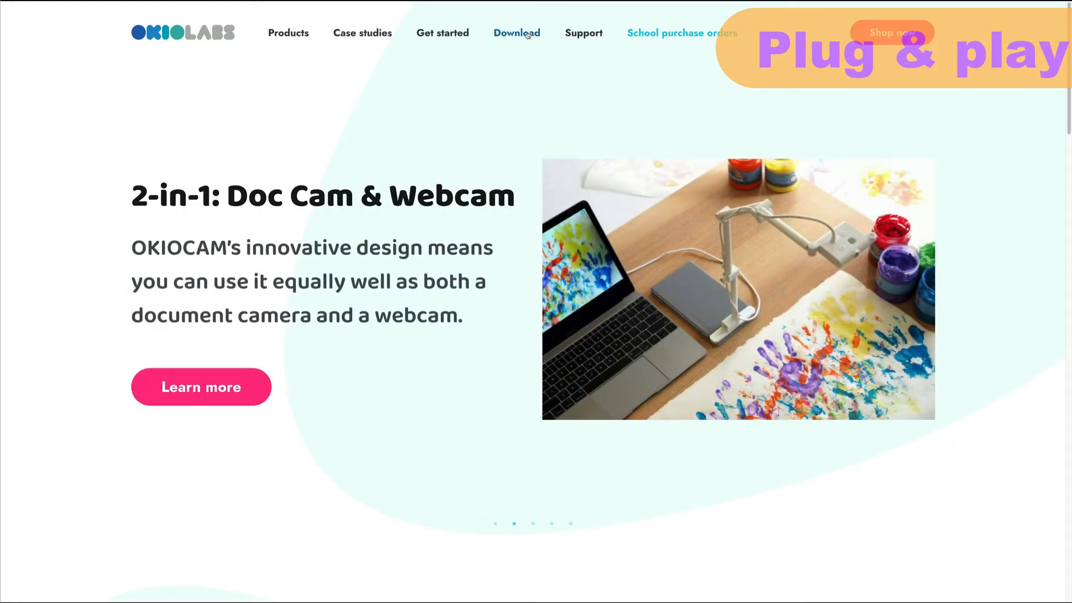
Show the OKIOLABS Download page's Apps and software section for Mac, Windows and Chromebook
left_click(516, 32)
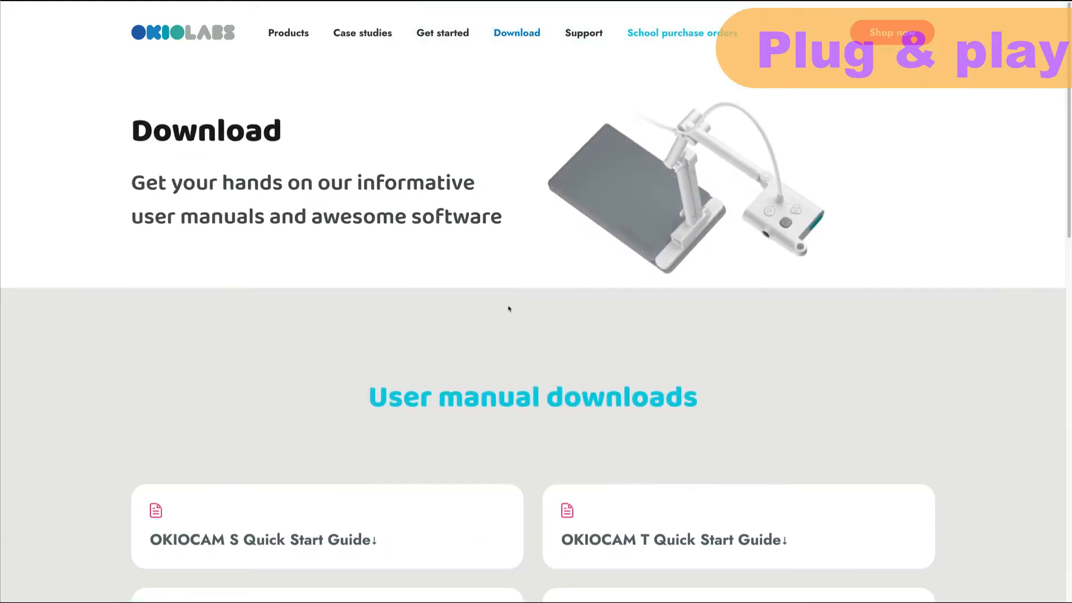
scroll("down", 3)
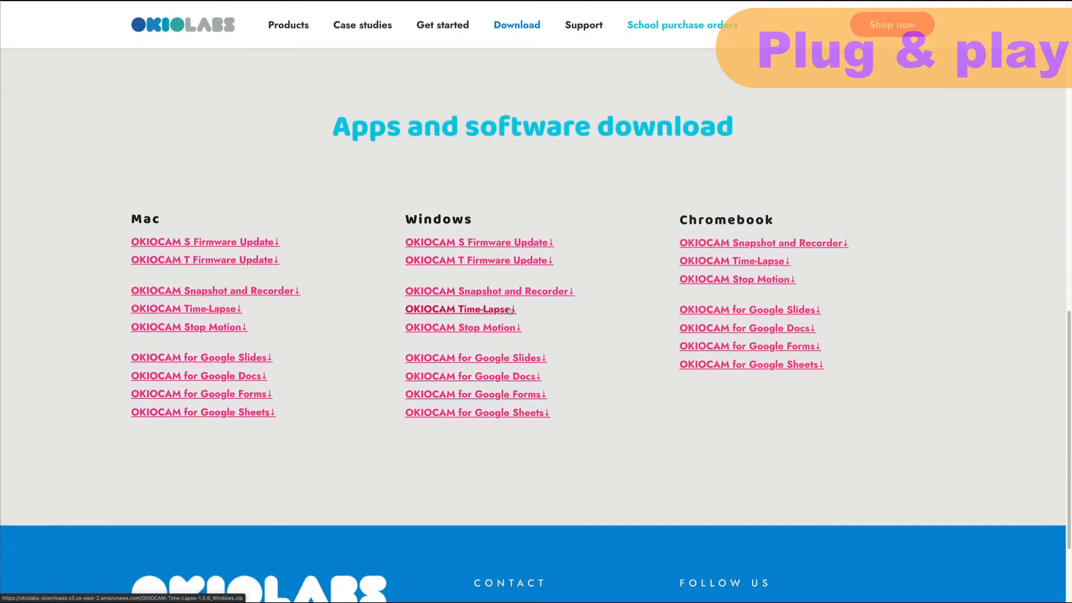
left_click(459, 310)
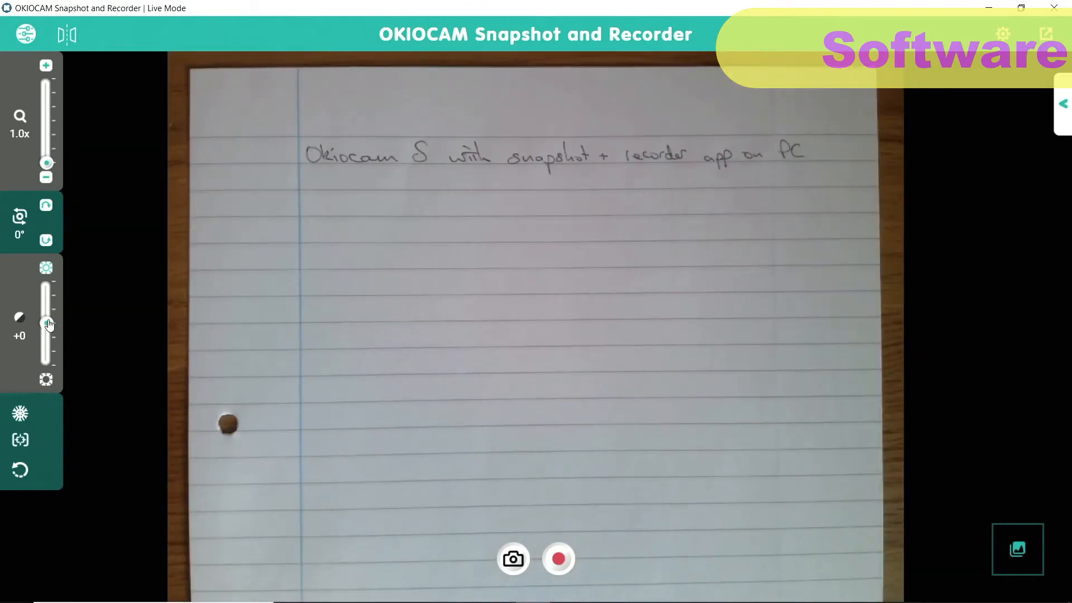
Flip the live view upside down and back, then auto-adjust exposure and focus on the page
left_click(46, 205)
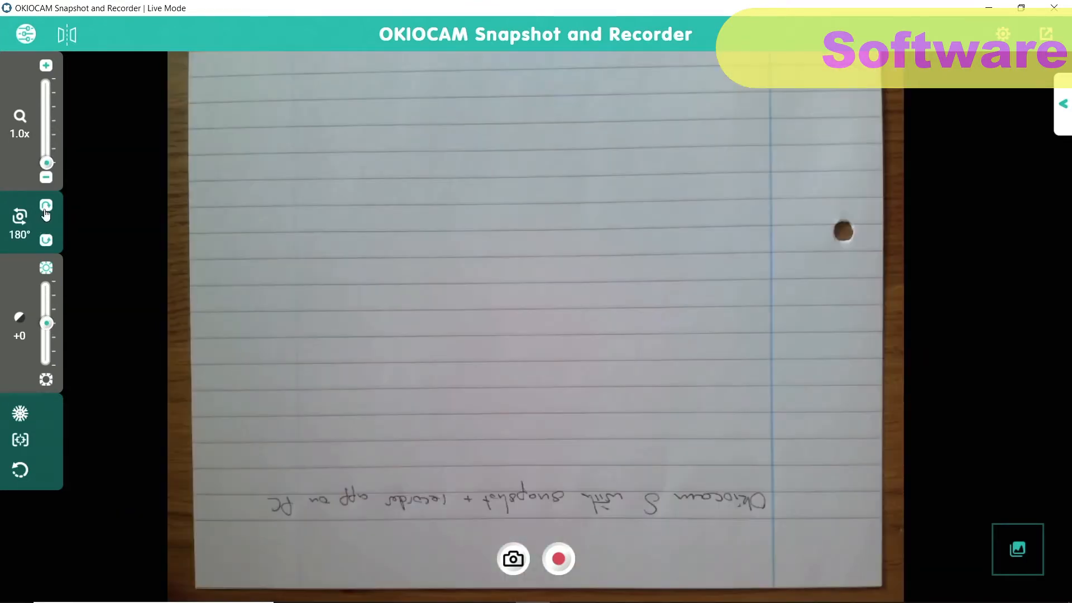
left_click(46, 205)
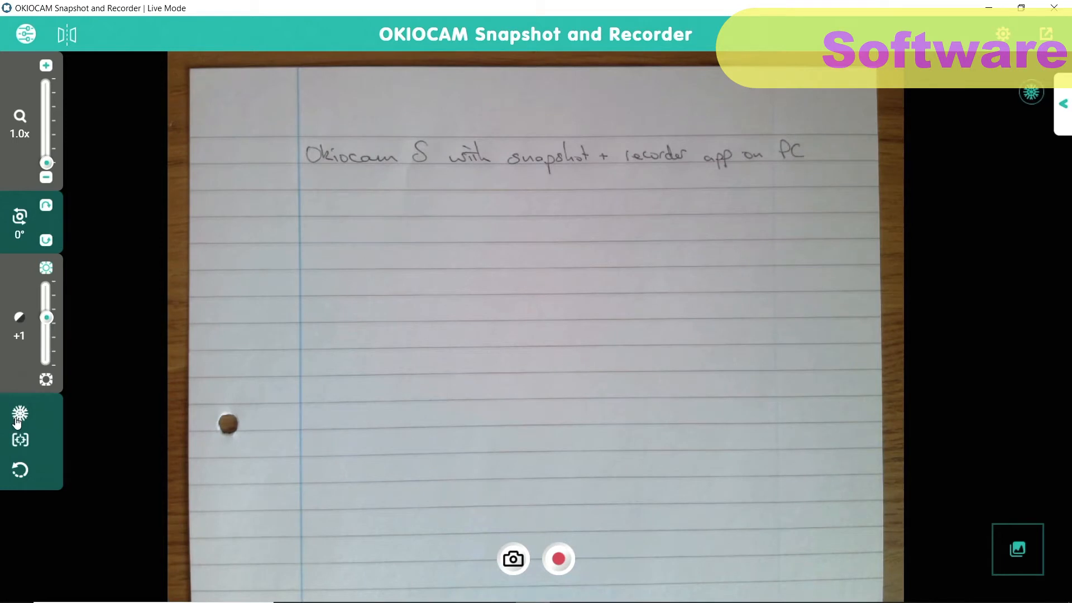
left_click(21, 440)
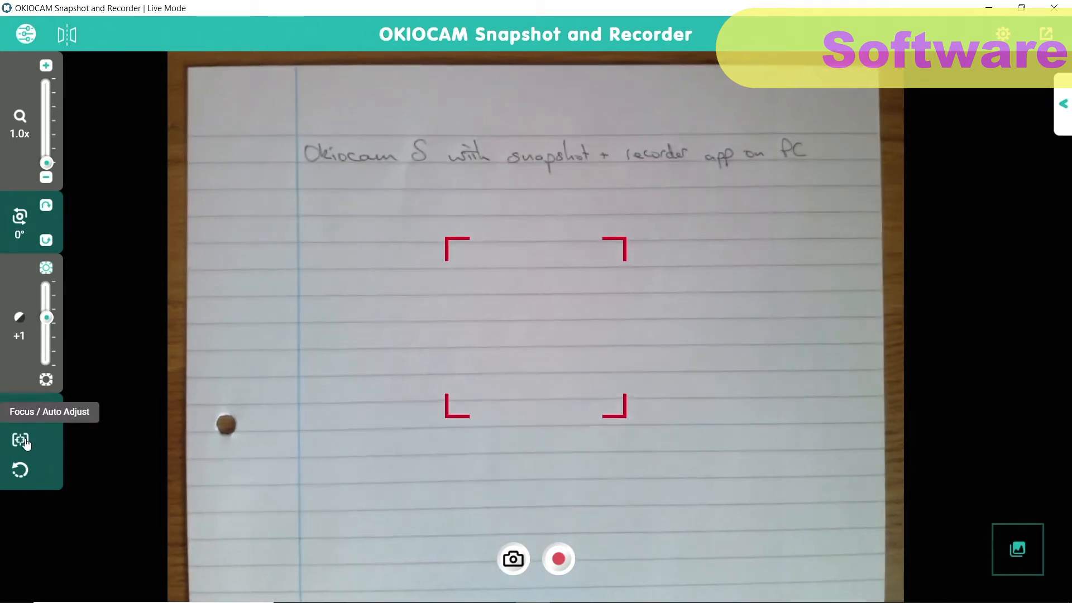
left_click(19, 440)
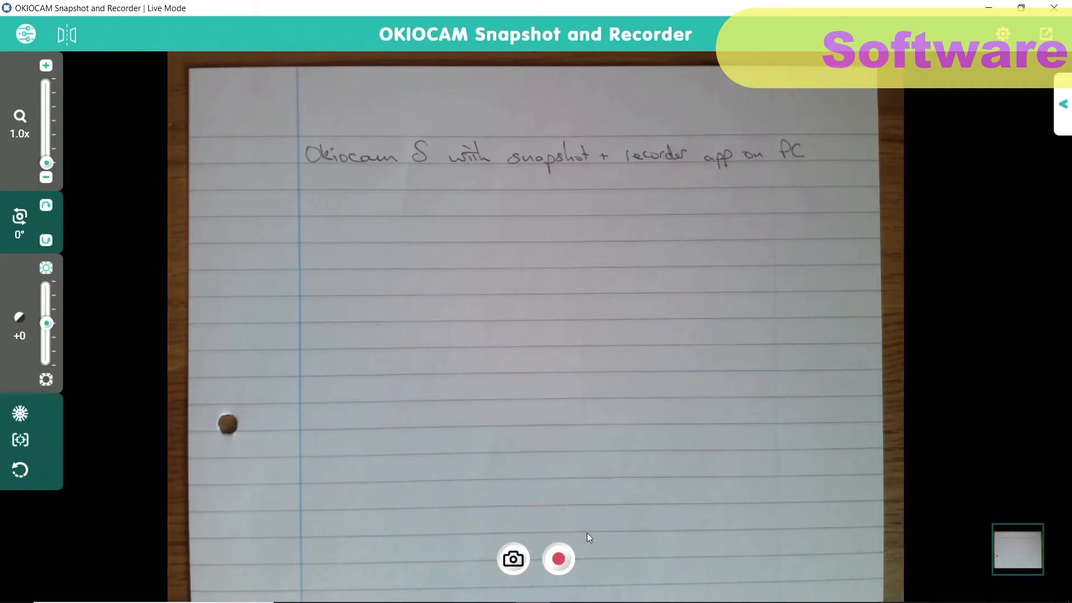
Start a video recording of the live handwritten page with the red record button
left_click(558, 558)
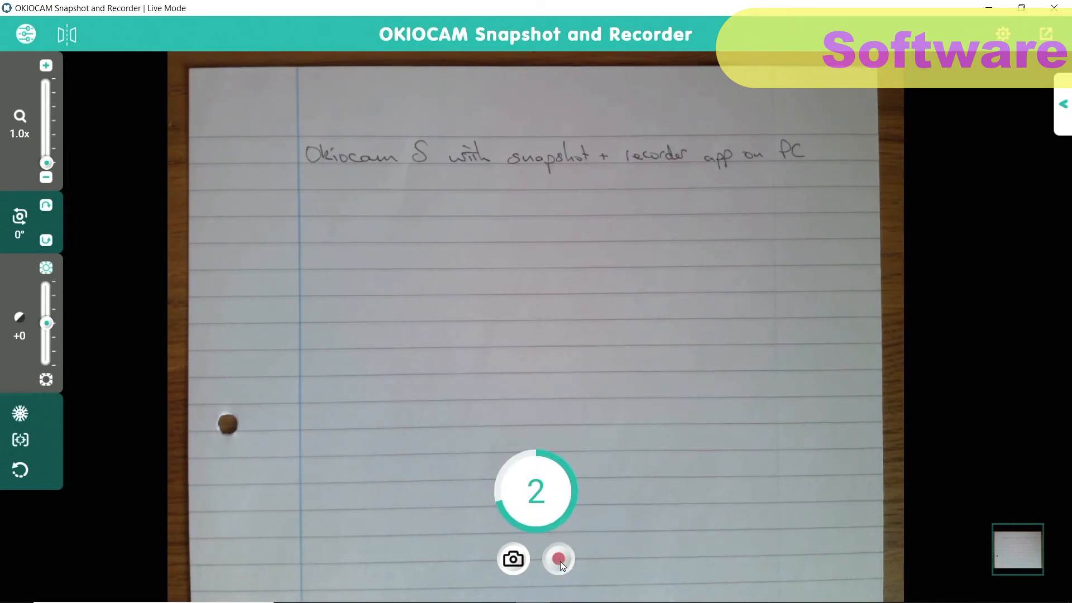
left_click(558, 559)
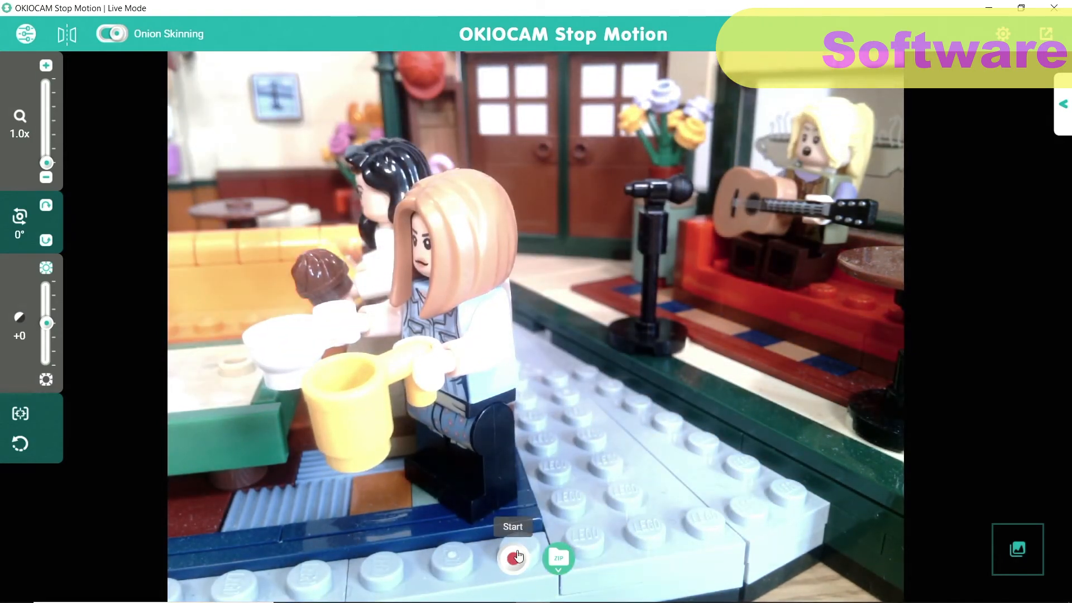
Start a stop-motion session and snapshot frames of the Lego café scene
left_click(513, 556)
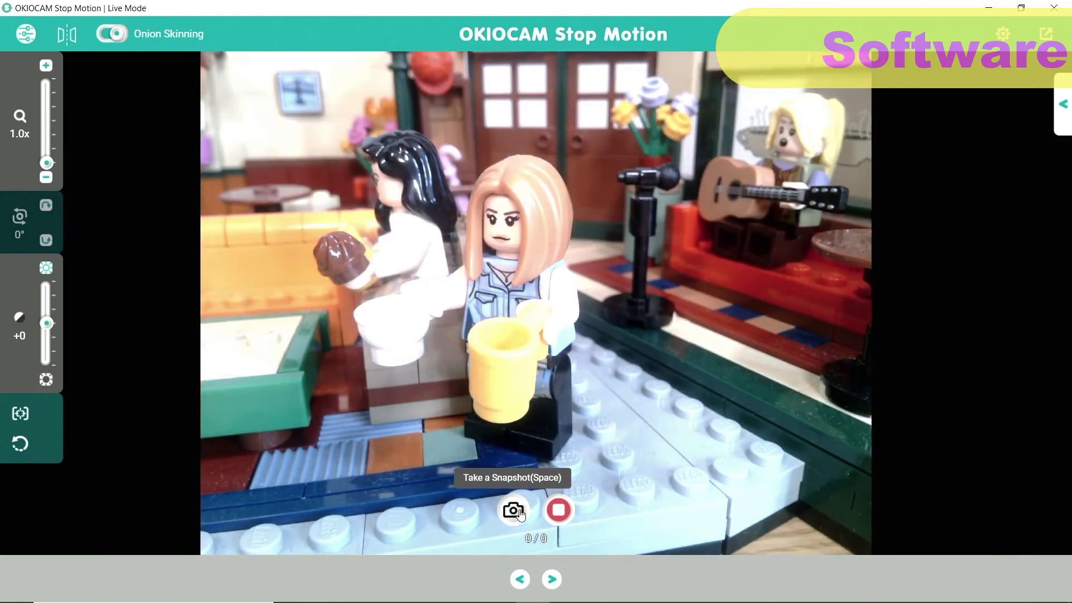
left_click(514, 511)
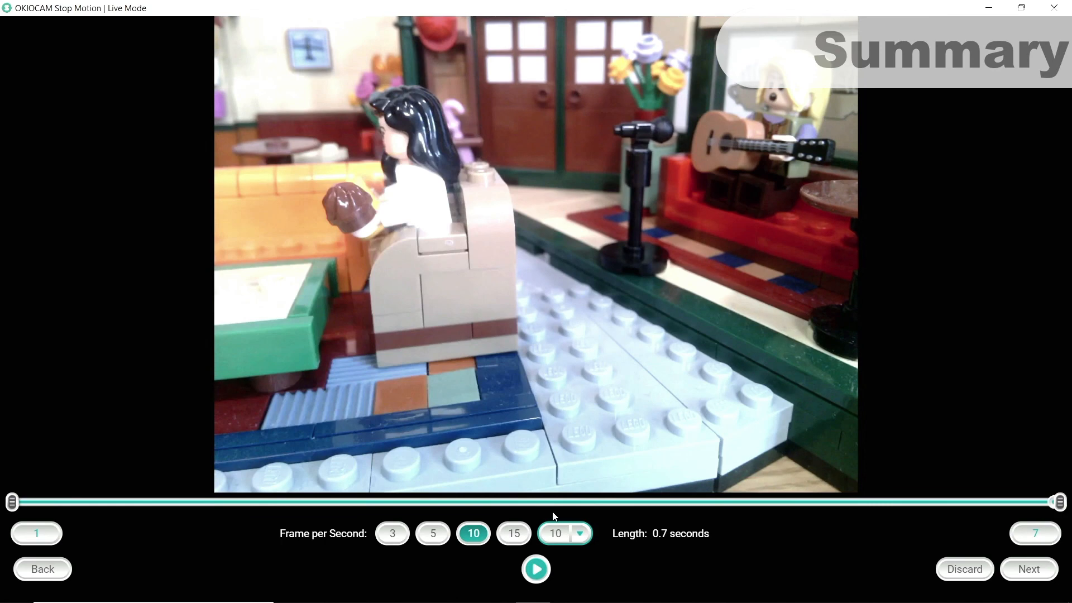
Play the seven-frame, 0.7-second Lego clip at 10 fps several times
left_click(535, 568)
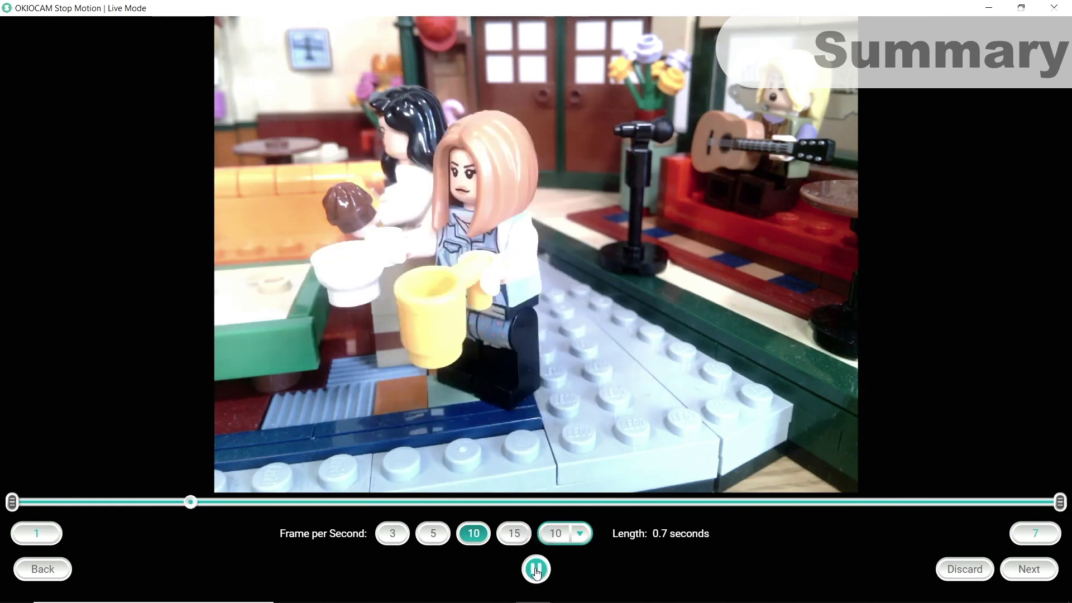
left_click(535, 569)
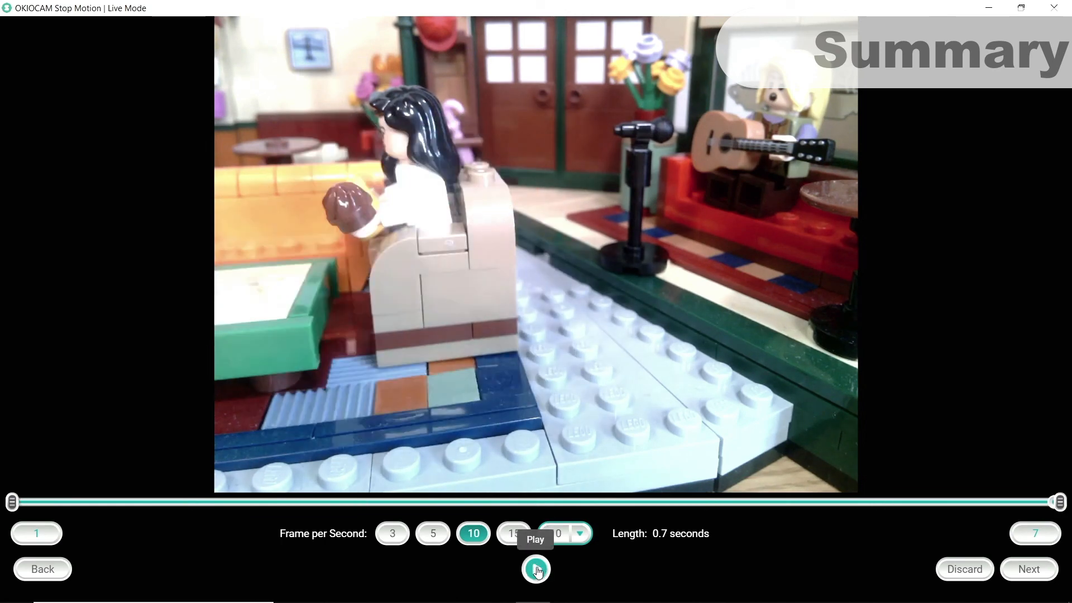
left_click(535, 568)
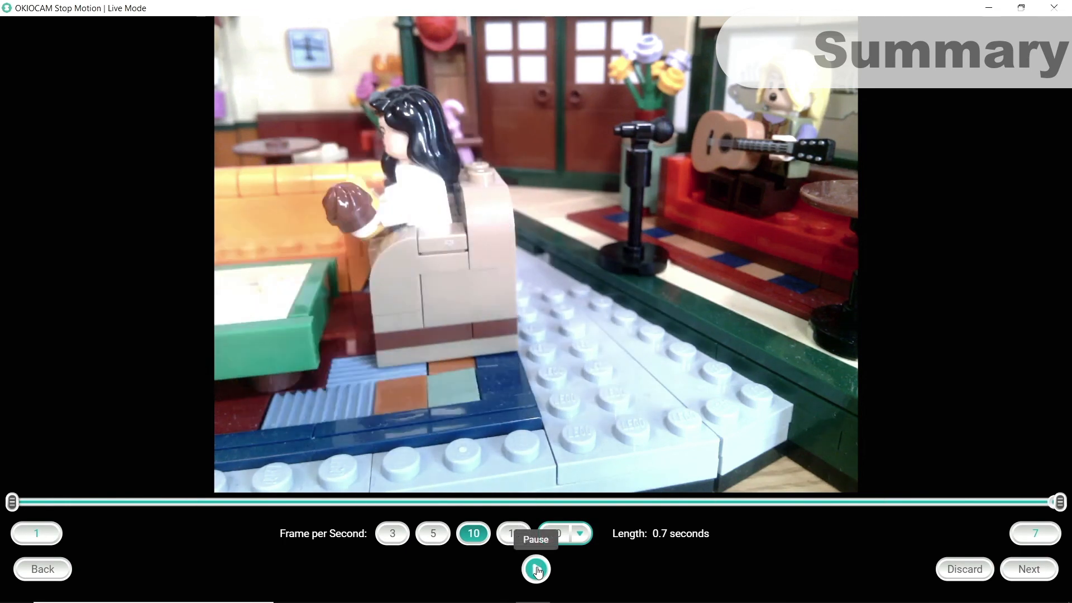
left_click(535, 568)
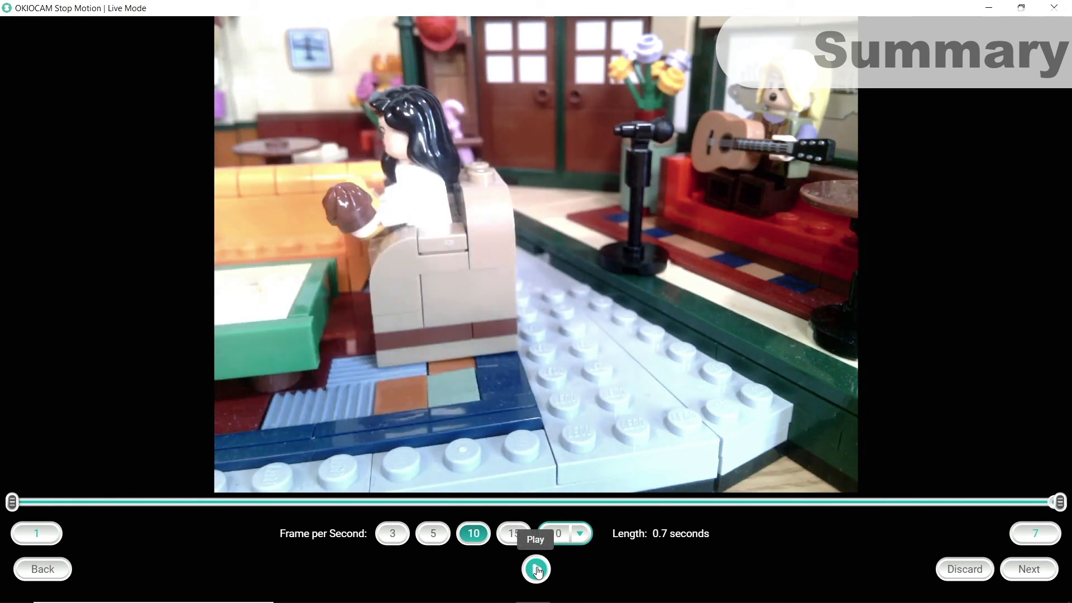